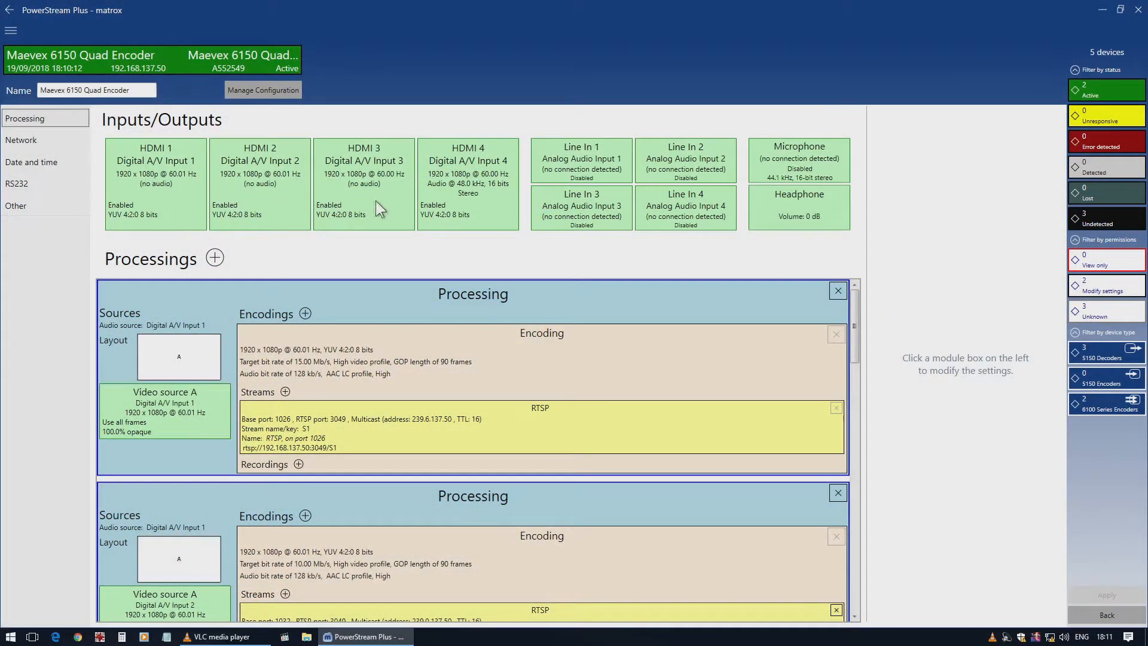
mouse_move(415, 201)
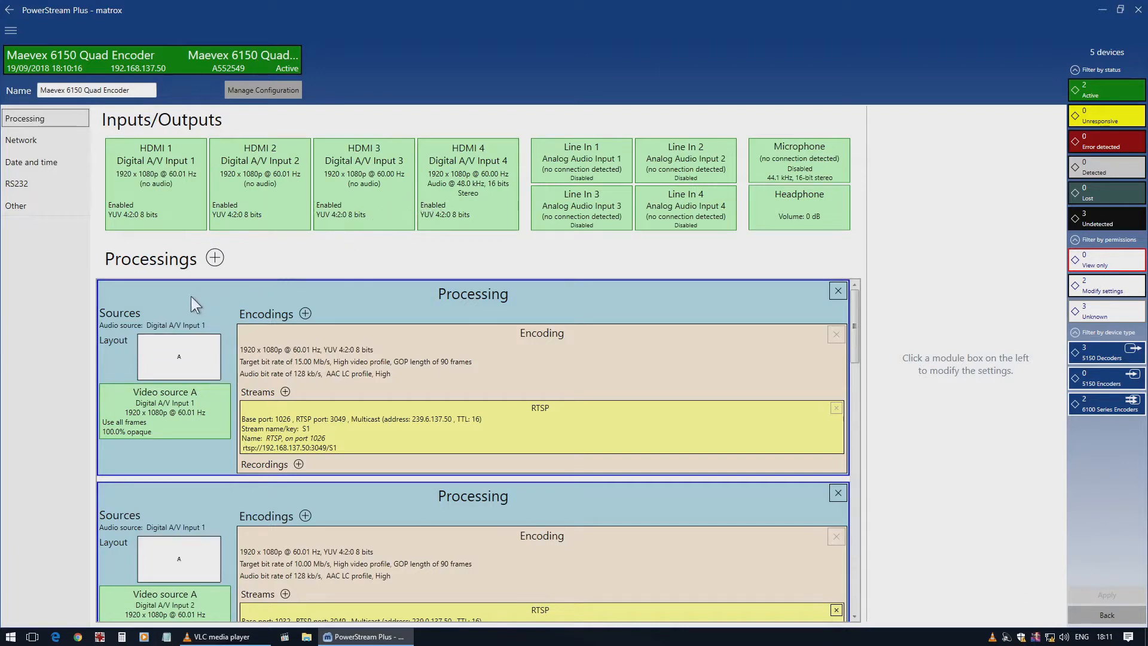
Select the first Processing box and browse its Layout list of composite arrangements.
click(472, 294)
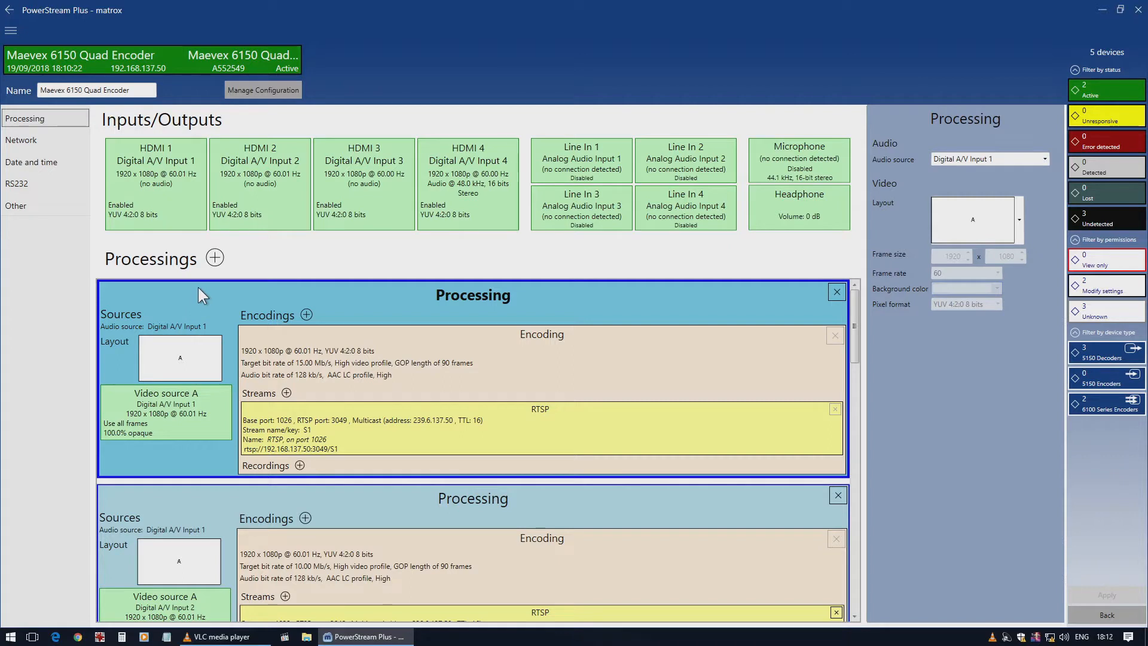
mouse_move(899, 224)
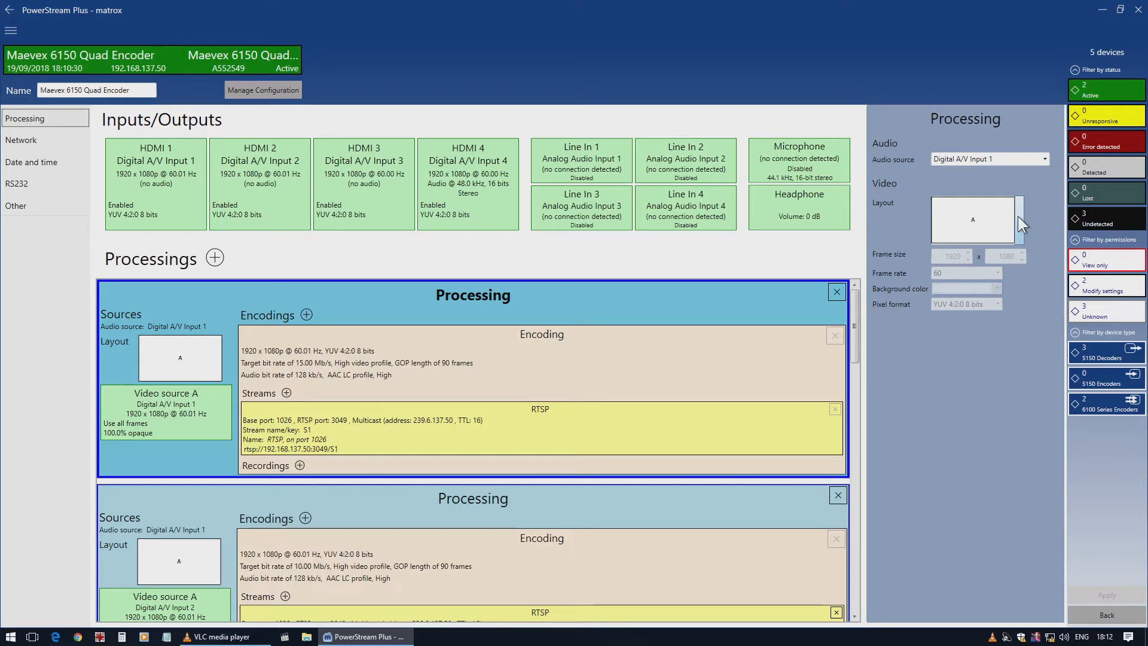
click(1019, 220)
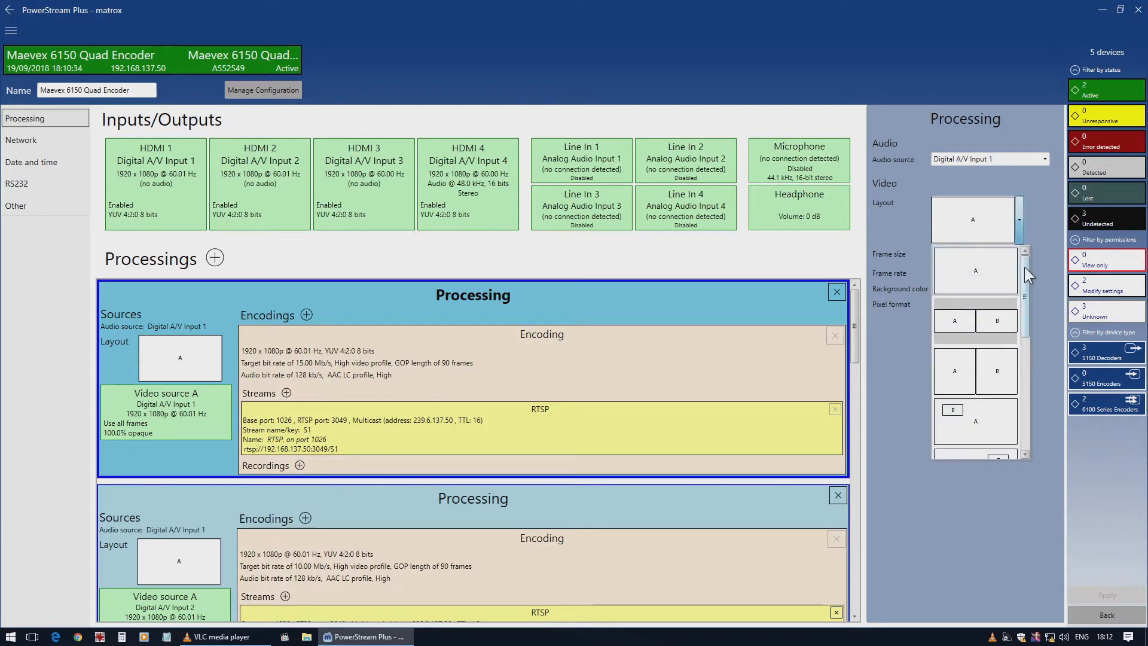
mouse_move(1025, 275)
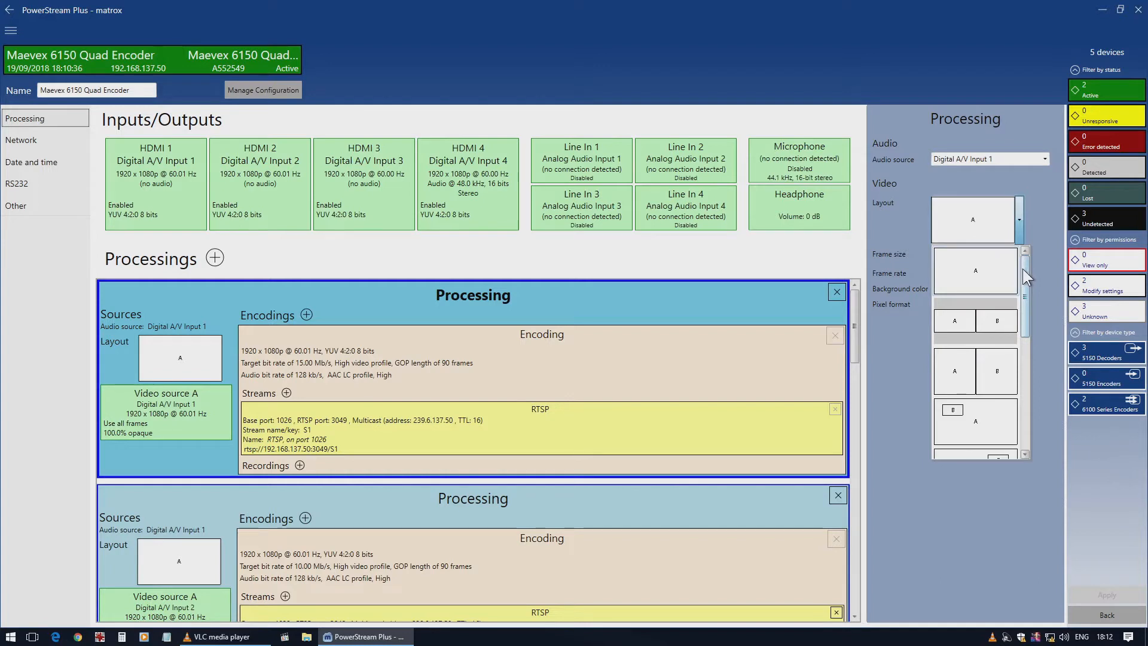
mouse_move(1032, 304)
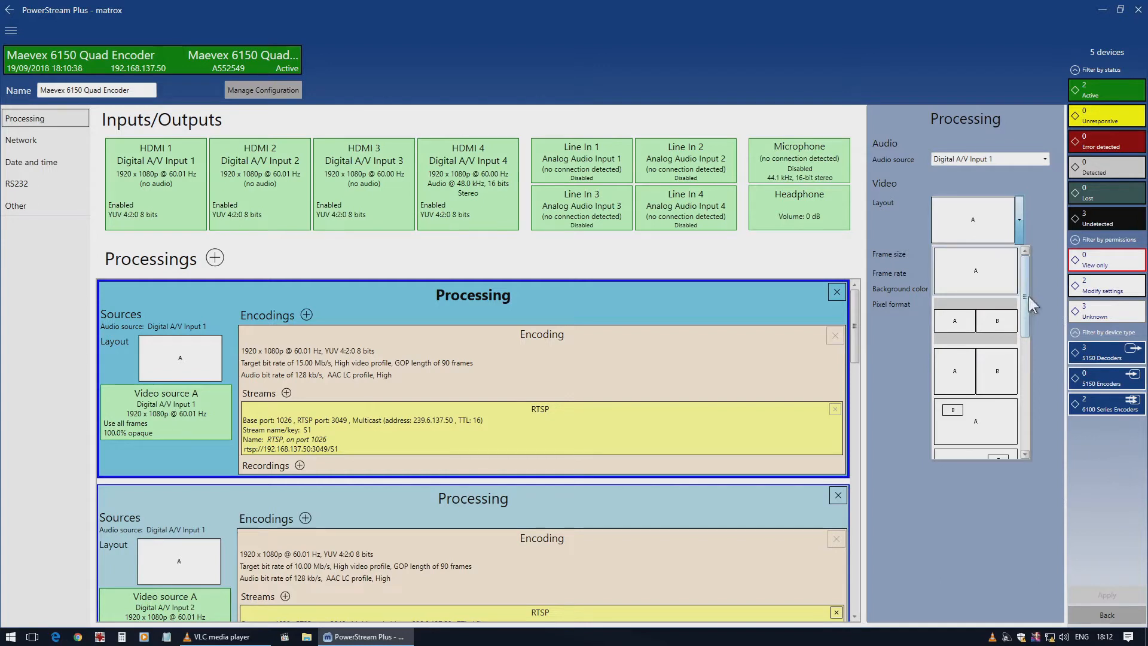
scroll(down, 3)
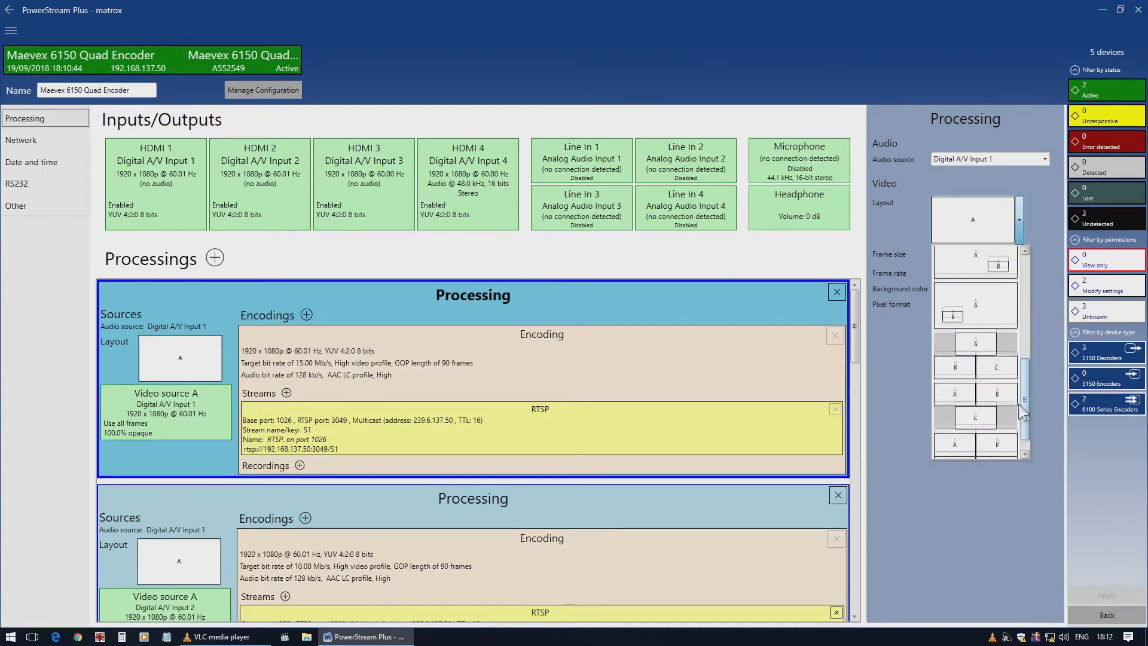
scroll(down, 3)
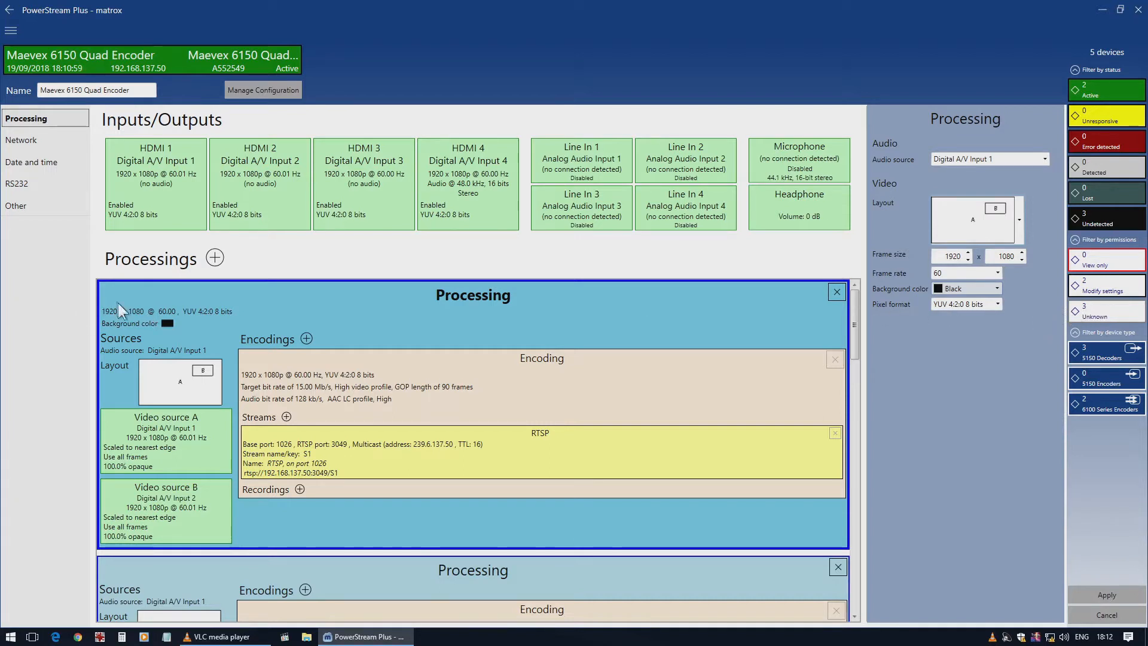
mouse_move(349, 314)
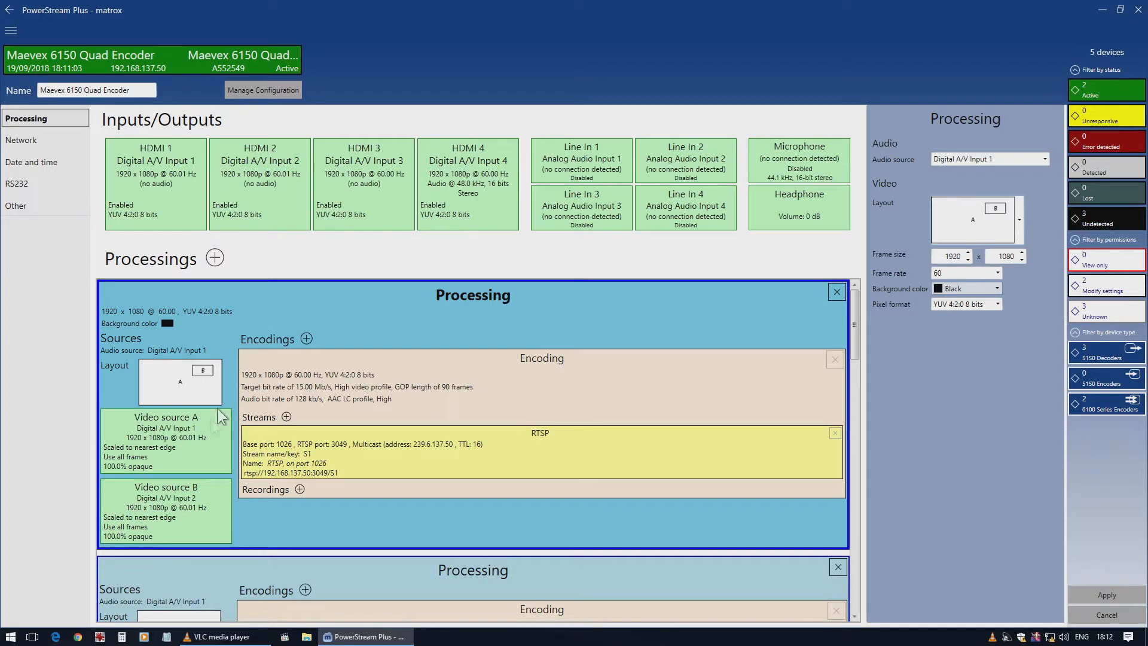
mouse_move(197, 390)
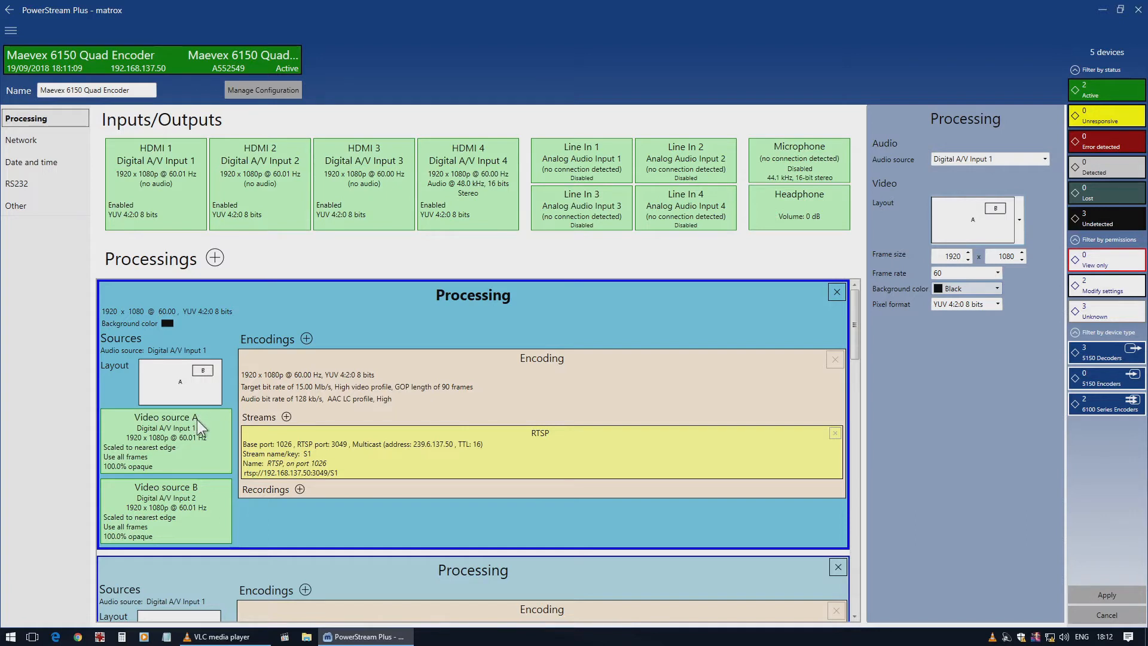
mouse_move(189, 494)
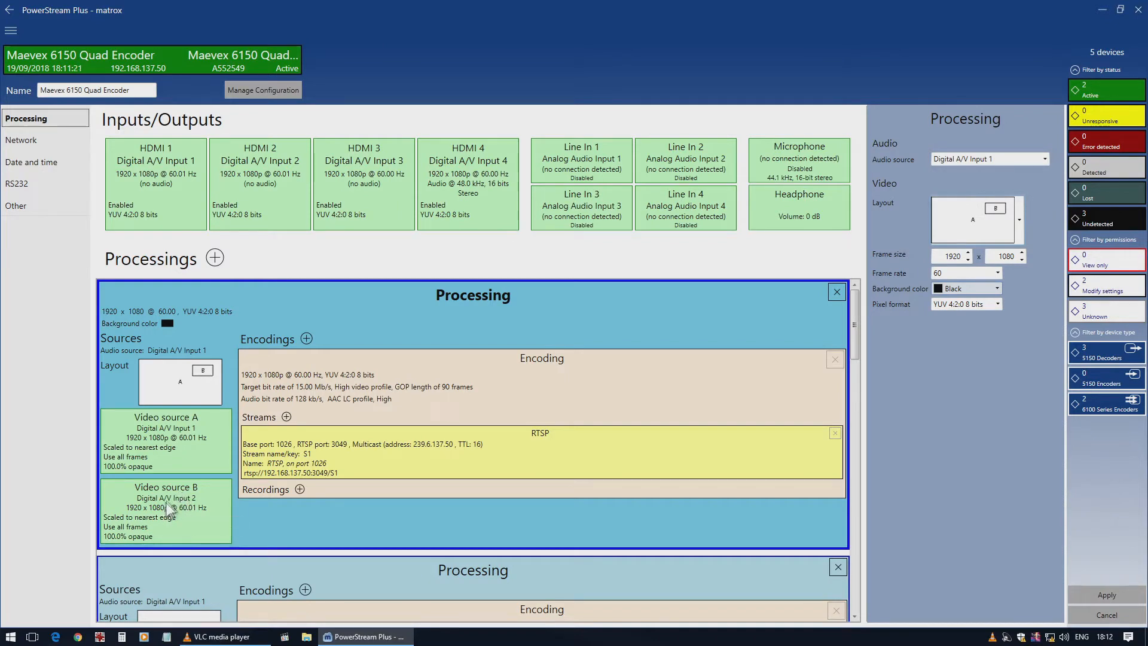
Feed video source B from Digital A/V Input 4 and return to the processing settings.
click(165, 498)
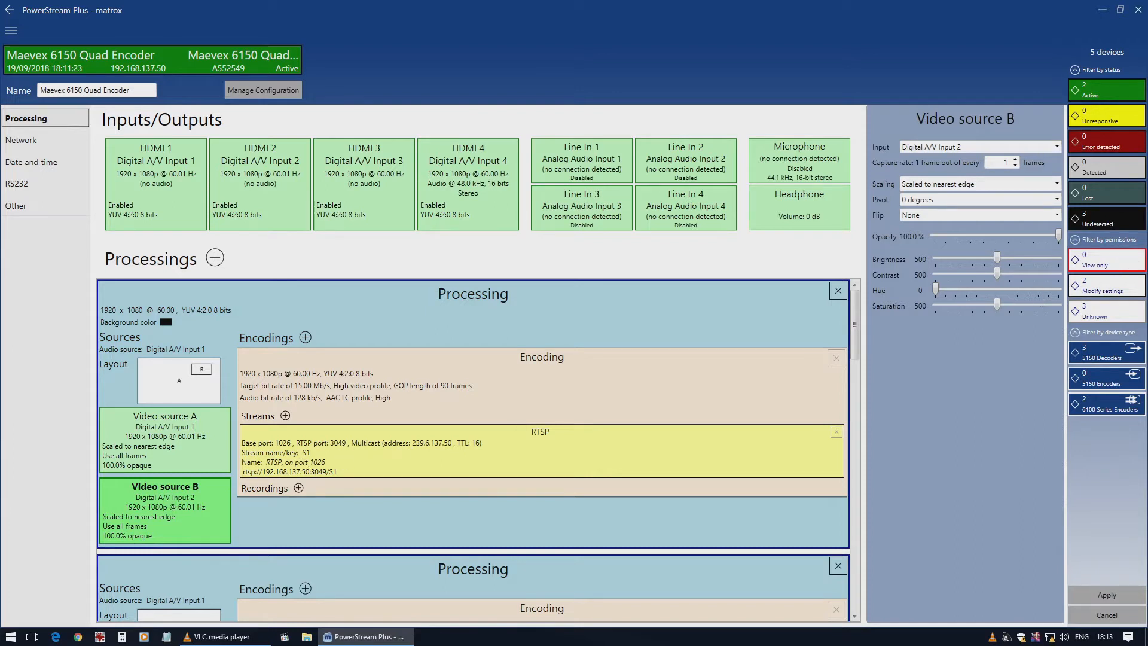
mouse_move(1053, 152)
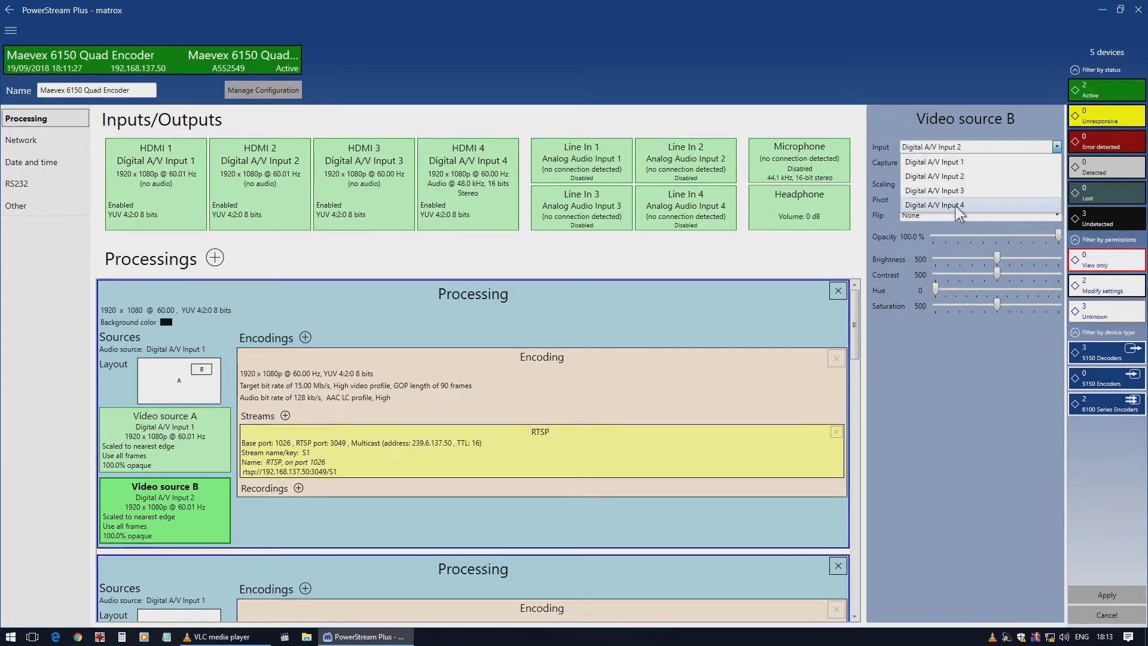
click(938, 204)
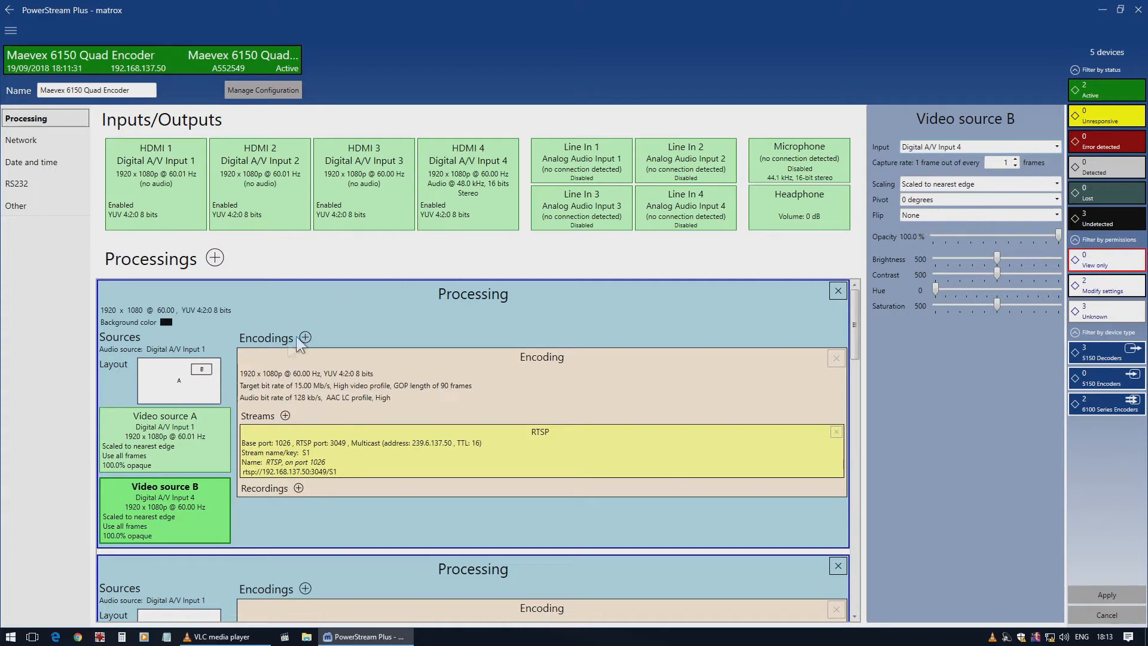
mouse_move(214, 394)
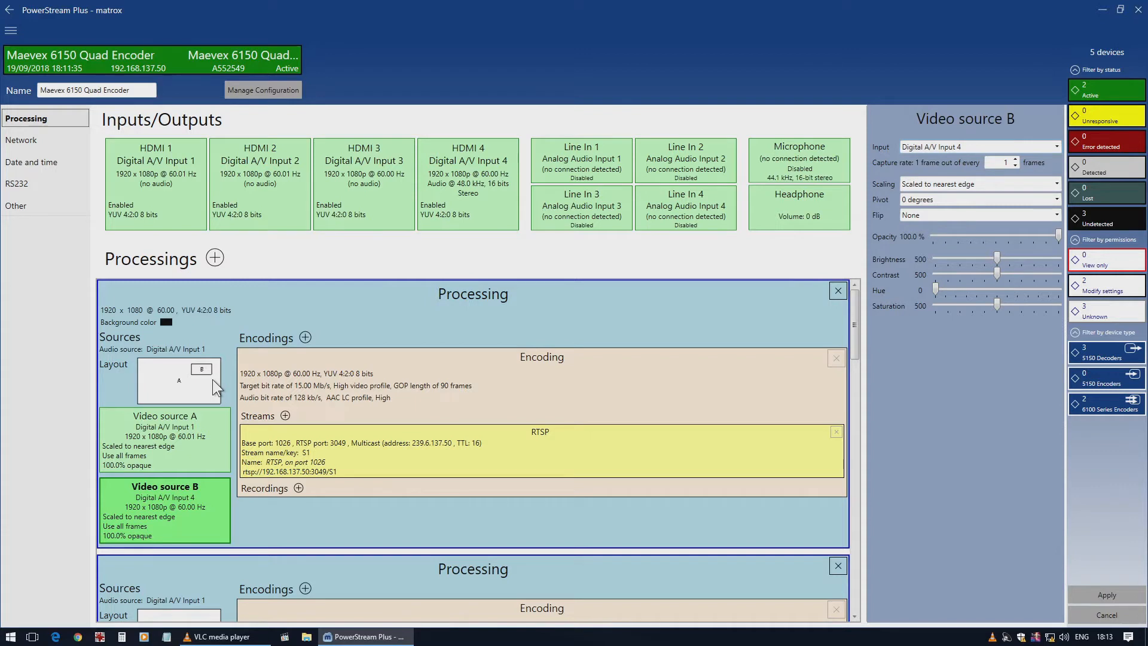
mouse_move(182, 400)
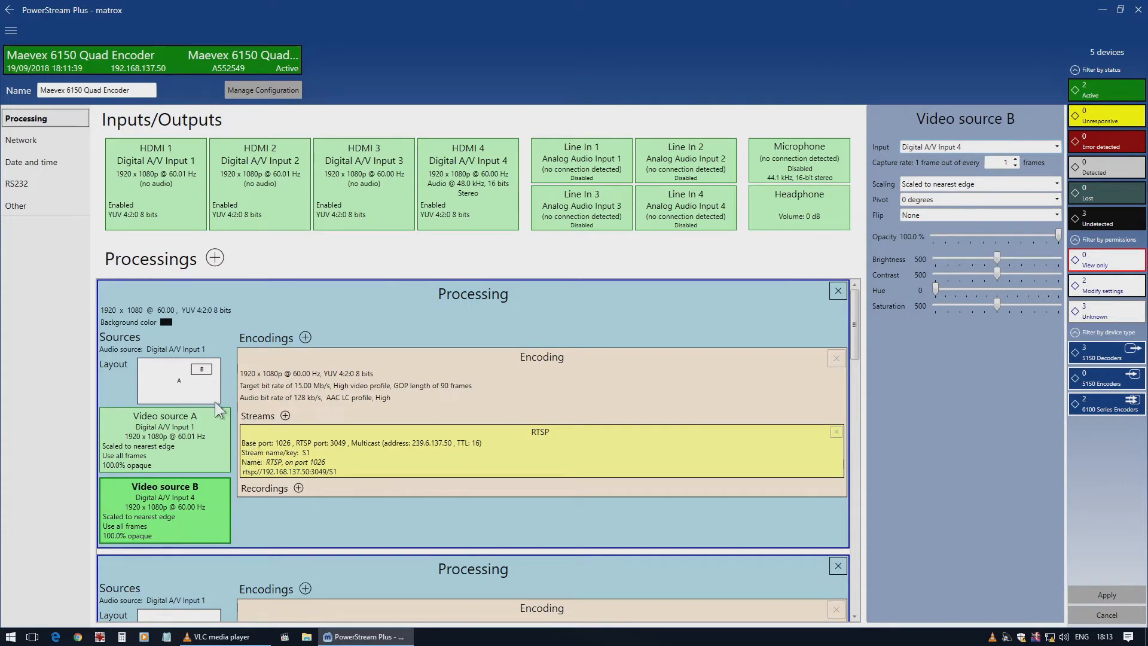
click(538, 451)
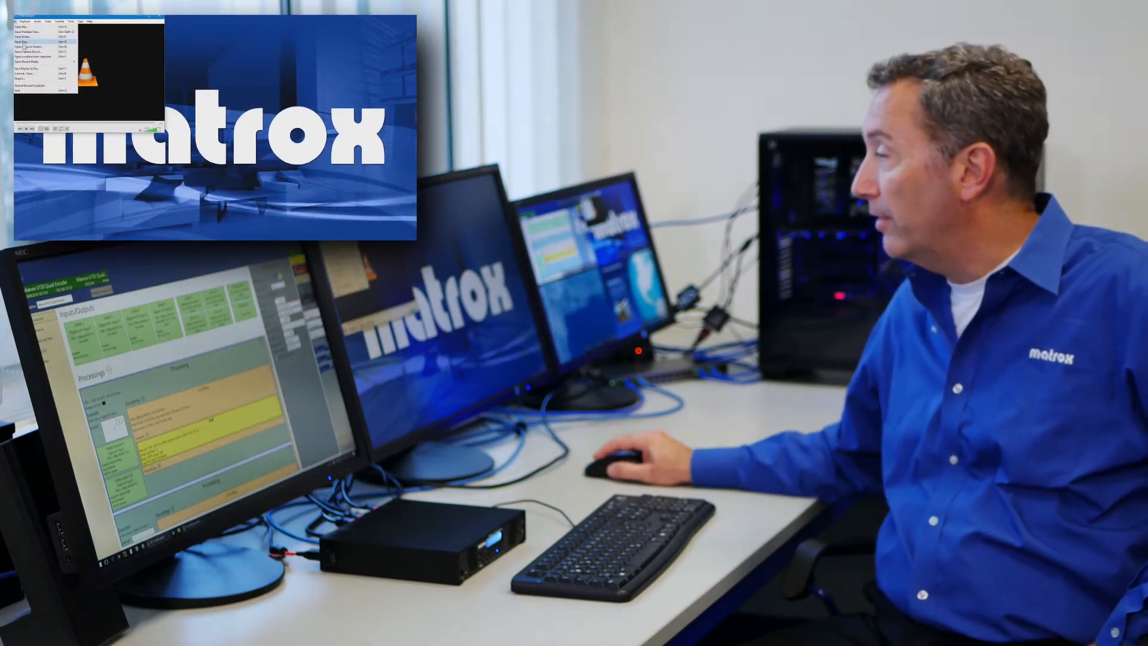
Apply the picture-in-picture configuration so it goes out on the RTSP stream.
click(33, 48)
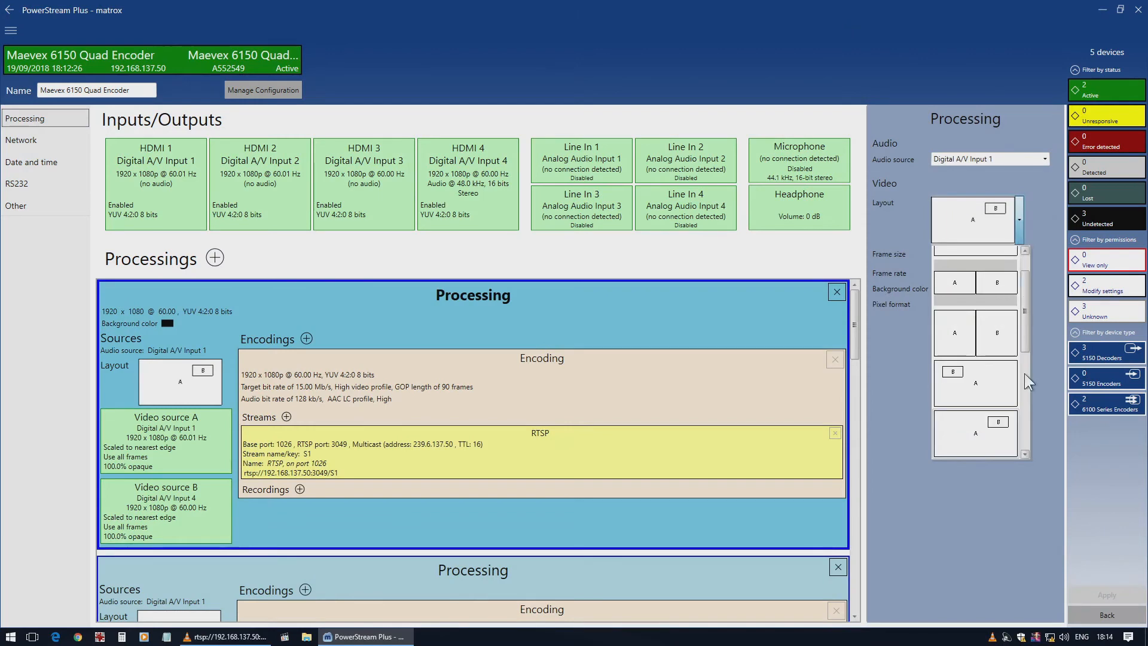
Scroll the Layout list down to the three- and four-source quad arrangements.
scroll(down, 3)
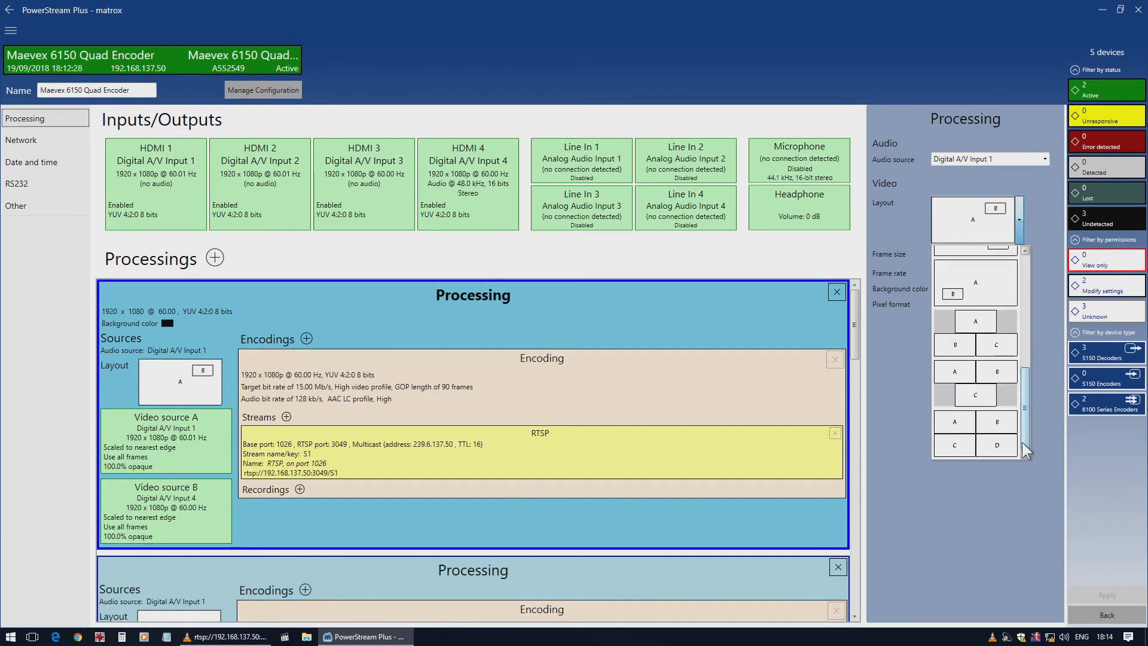